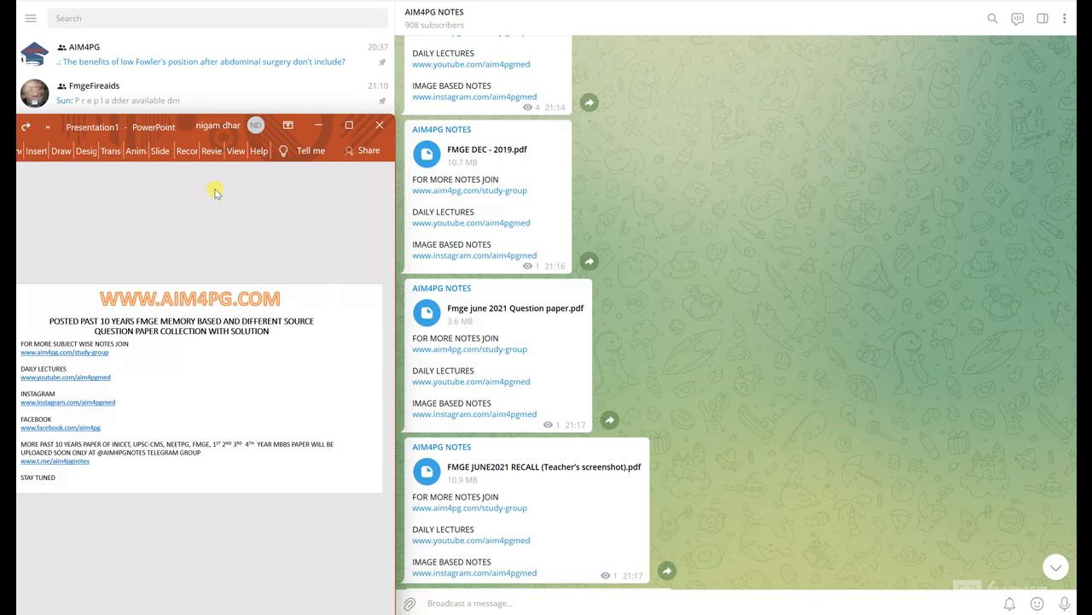
{"action": "mouse_move", "coordinate": [641, 188]}
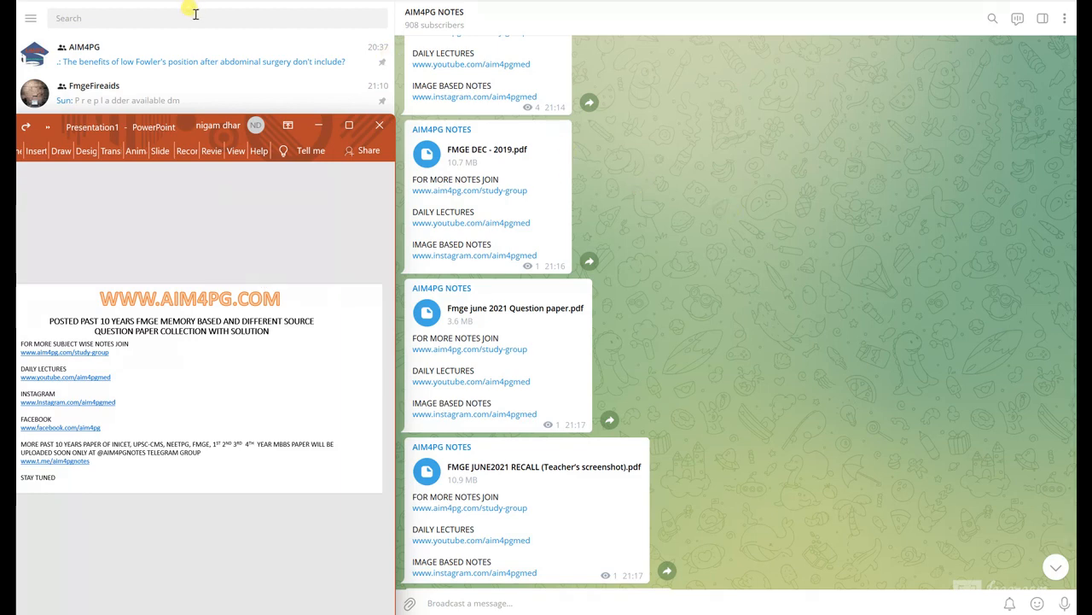
{"action": "type", "text": "@aim4pgnotes"}
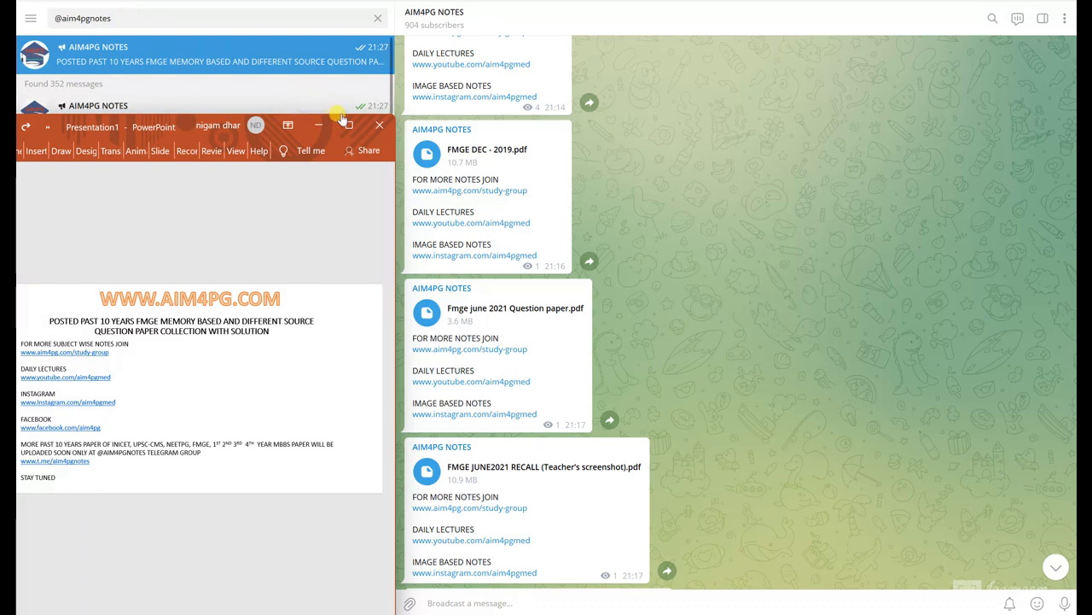
{"action": "left_click", "coordinate": [346, 124]}
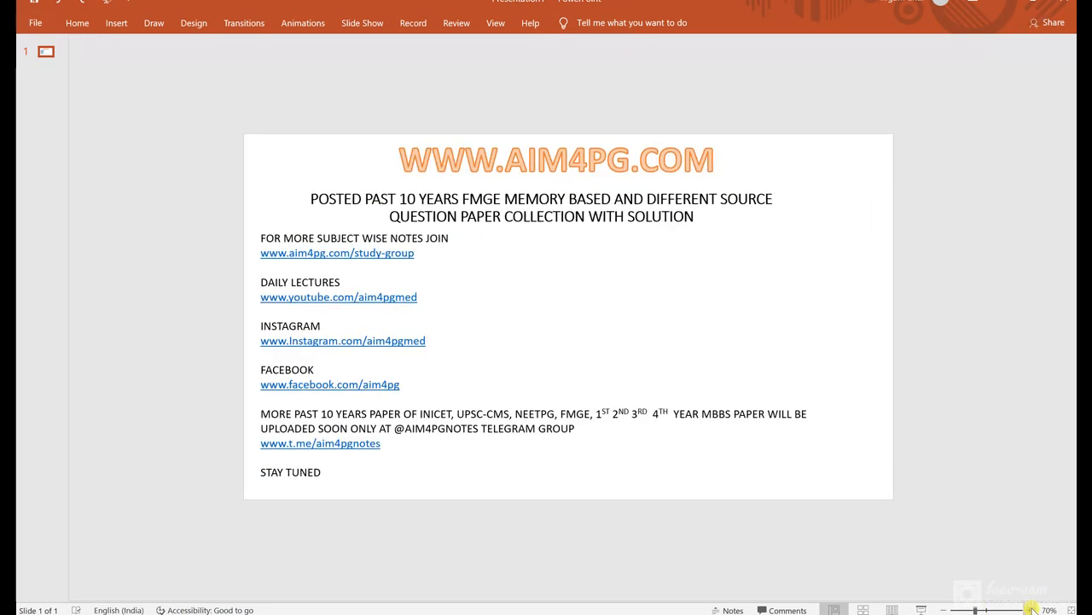
Zoom the FMGE past-papers slide from 70% to 90% so its text is readable.
{"action": "left_click", "coordinate": [1032, 610]}
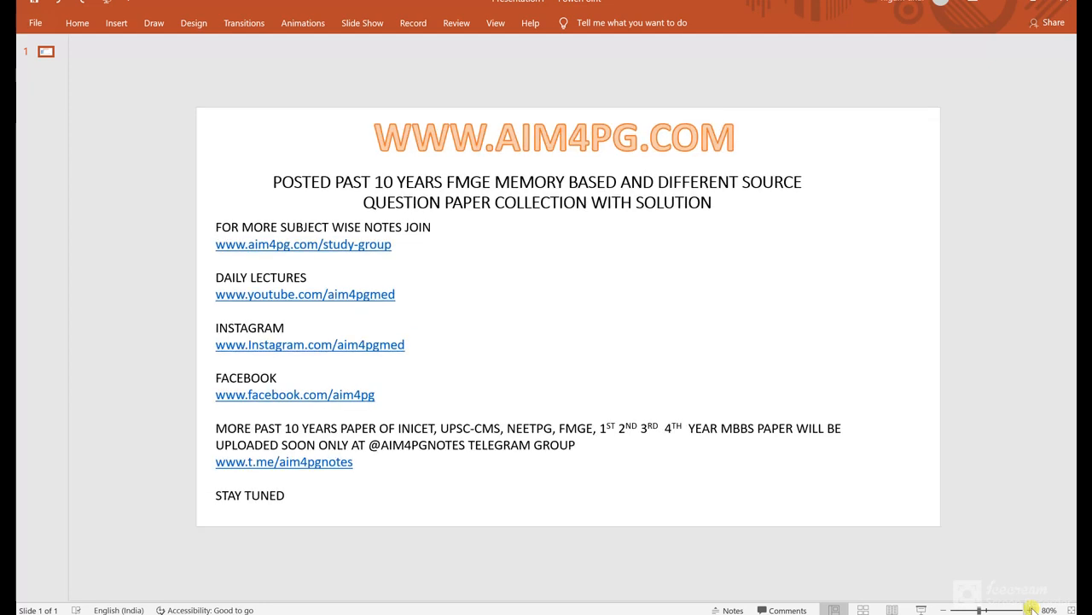
{"action": "left_click", "coordinate": [1033, 607]}
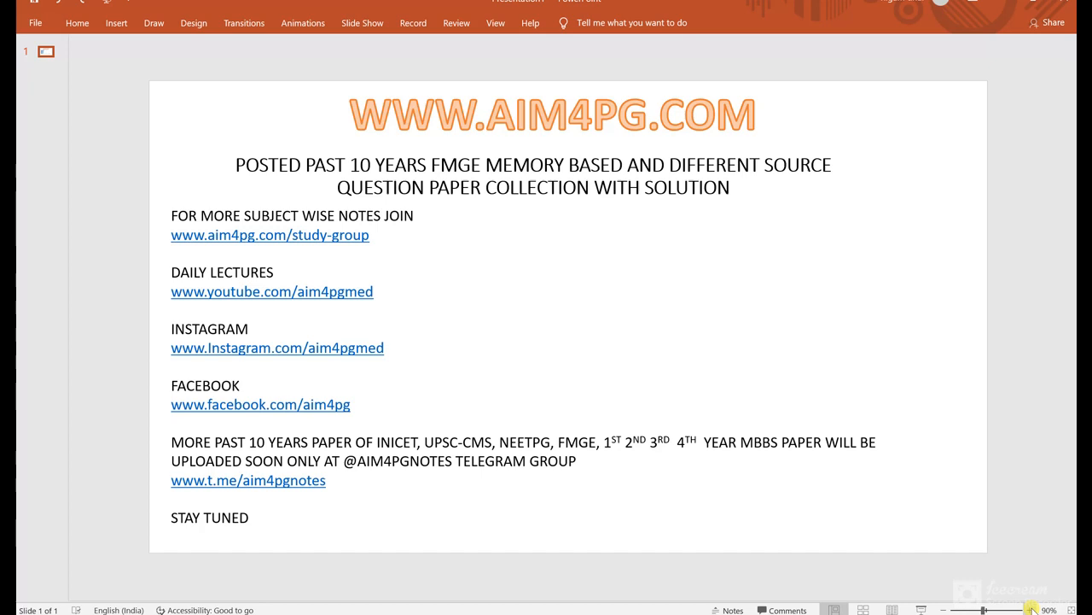